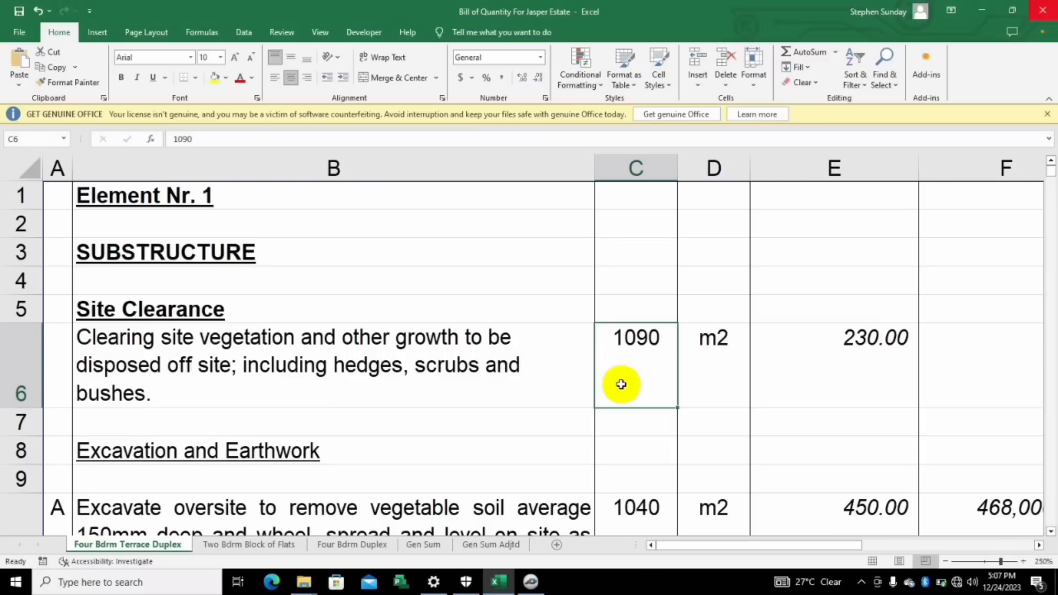
# Clear the old 1090 site clearance quantity from C6 and go to the File backstage.
pyautogui.press('Delete')
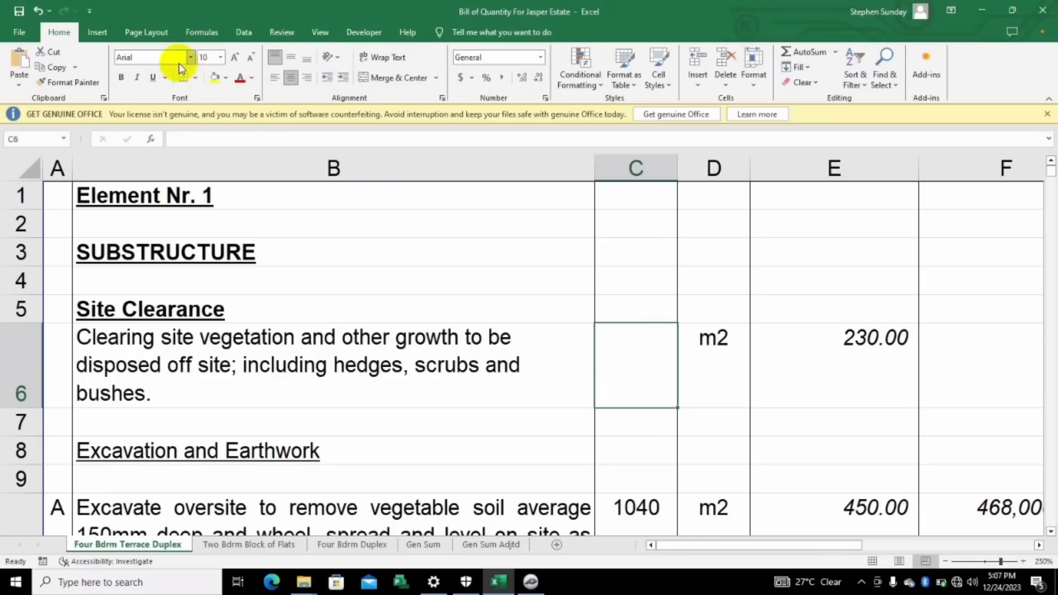
pyautogui.click(19, 32)
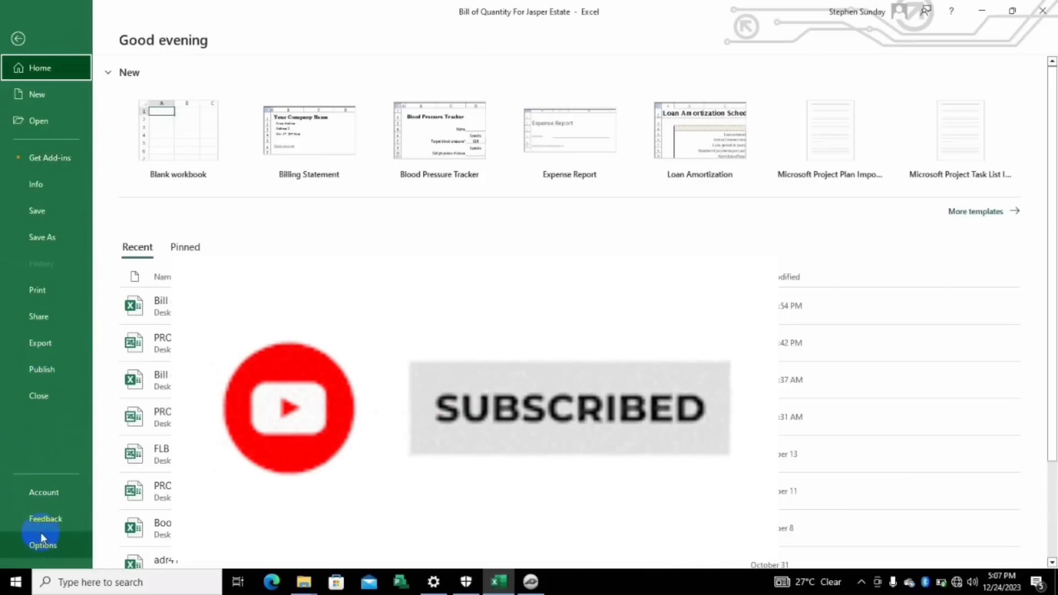
# Enable the Swift Excel Addin under COM Add-ins so the PlanSwift tab appears.
pyautogui.click(42, 540)
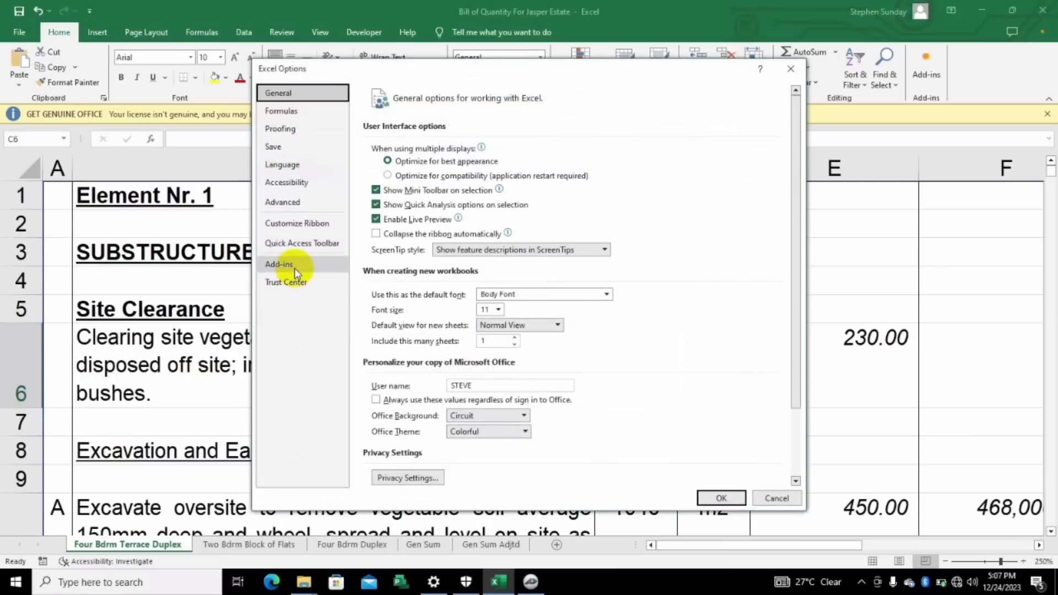
pyautogui.click(279, 264)
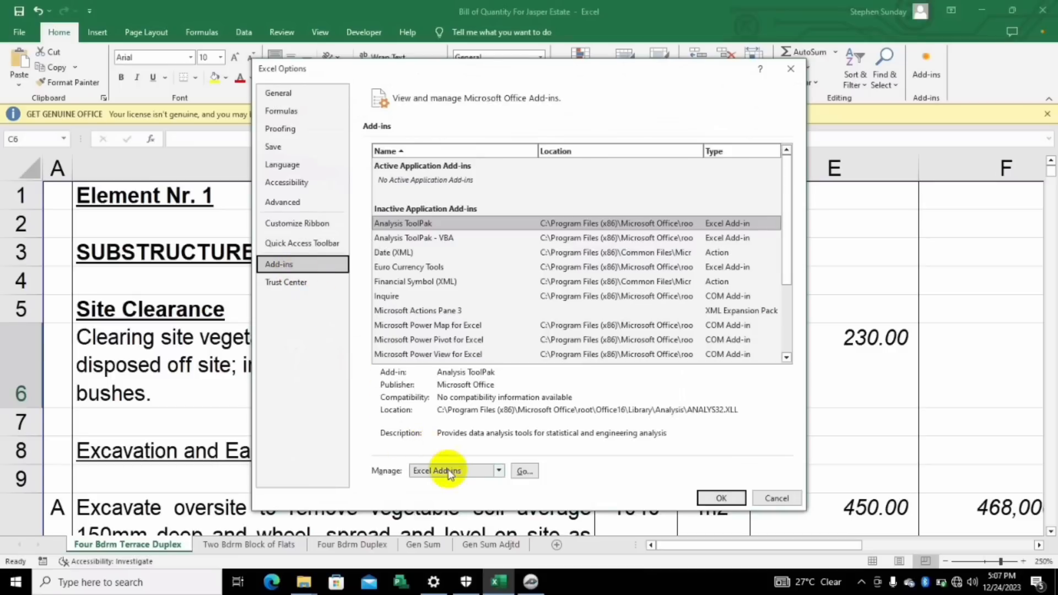
pyautogui.click(498, 470)
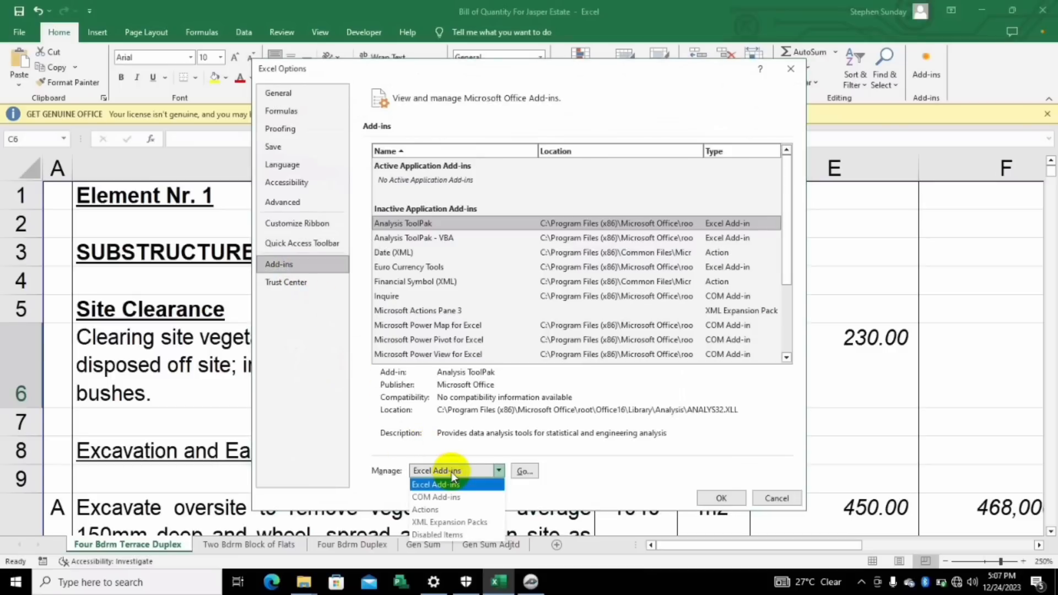
pyautogui.click(436, 497)
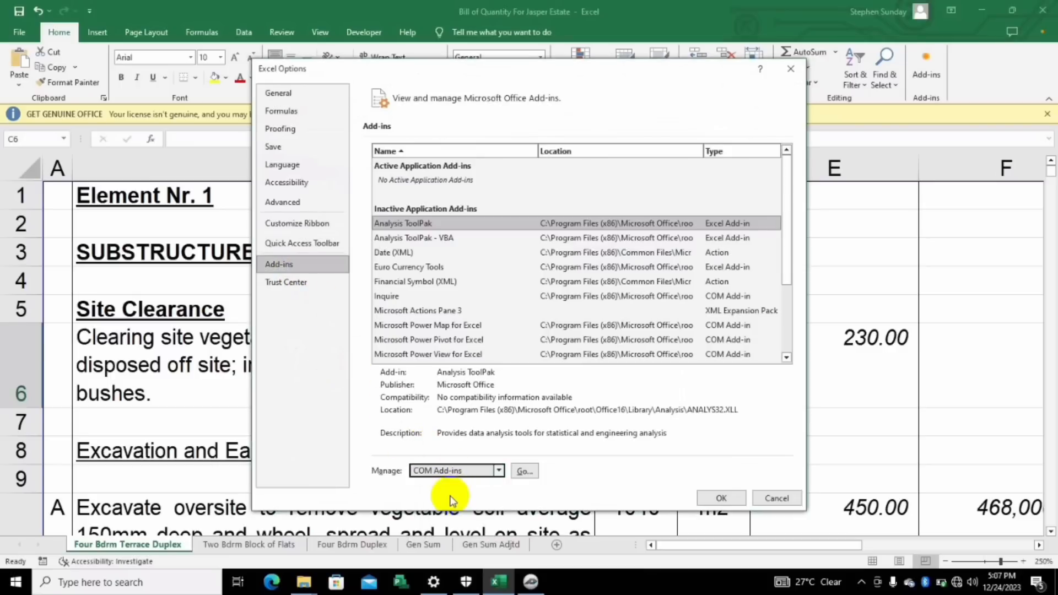
pyautogui.click(525, 470)
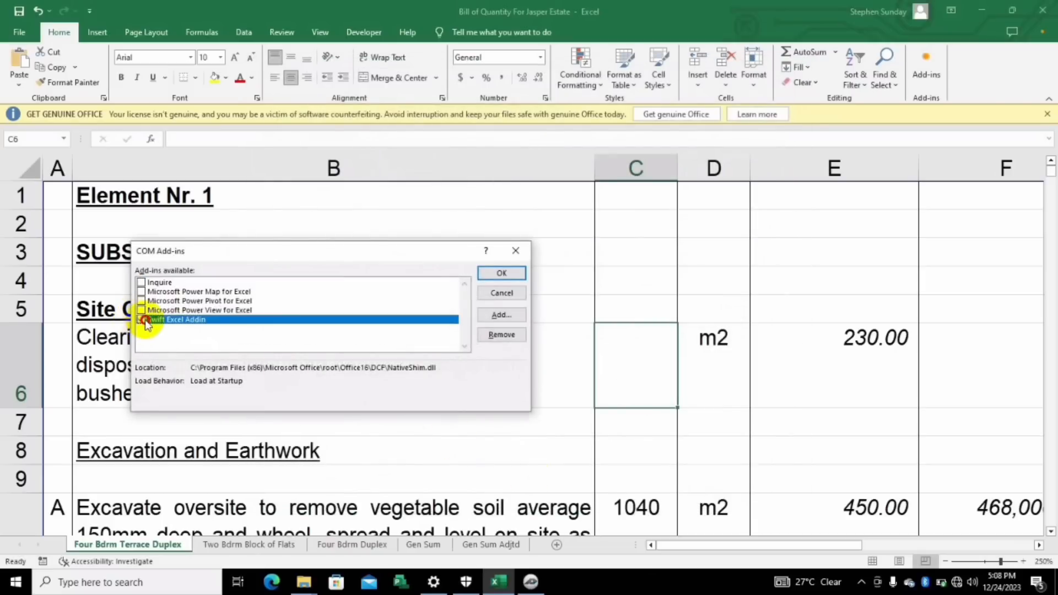
pyautogui.click(142, 319)
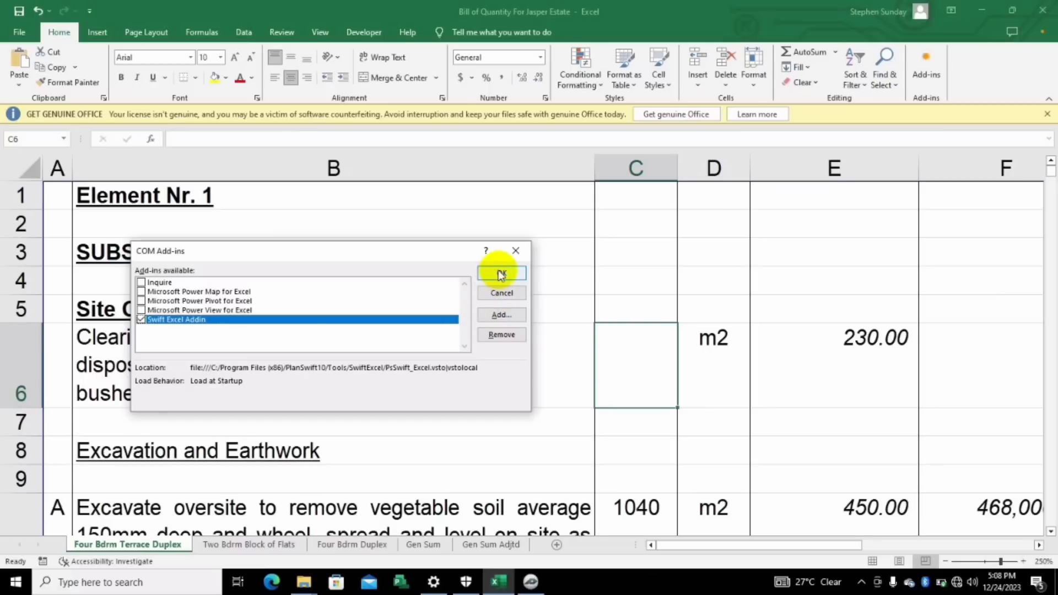
pyautogui.click(501, 273)
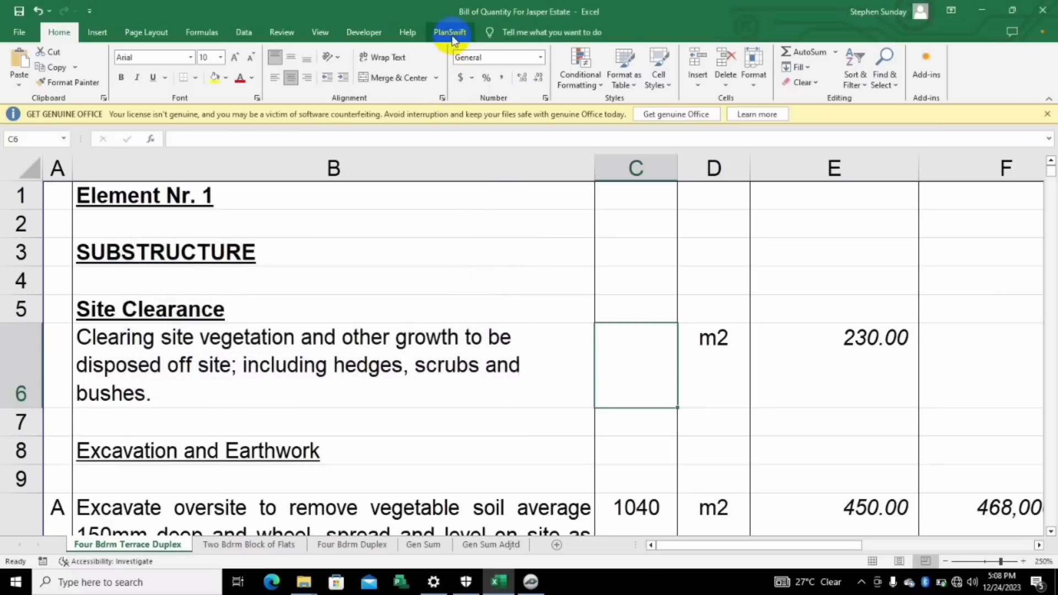
# Show the PlanSwift ribbon with its connection, takeoff, digitizer and export tools.
pyautogui.click(450, 32)
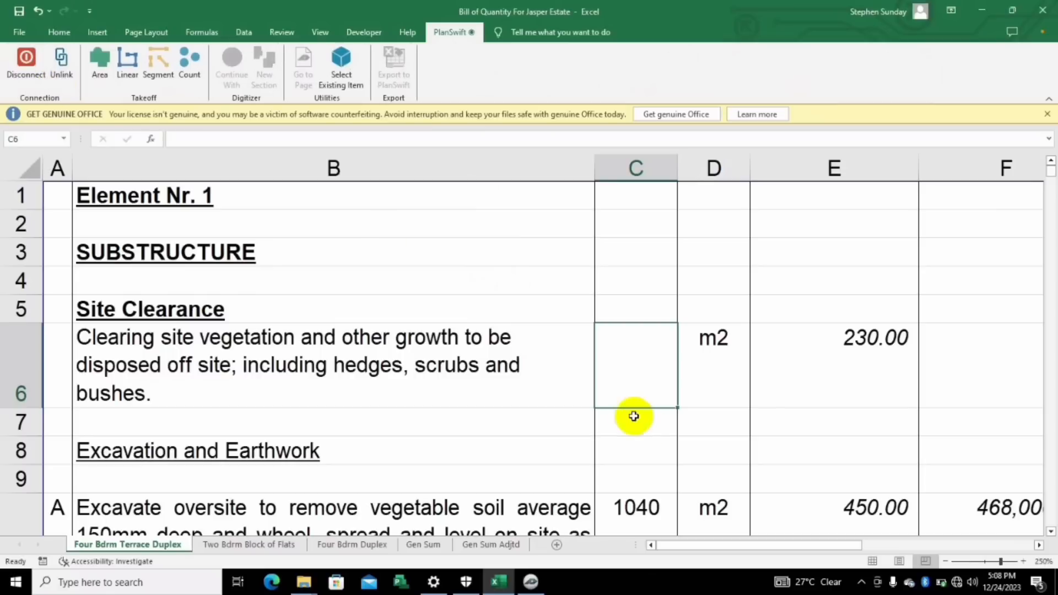
pyautogui.moveTo(676, 410)
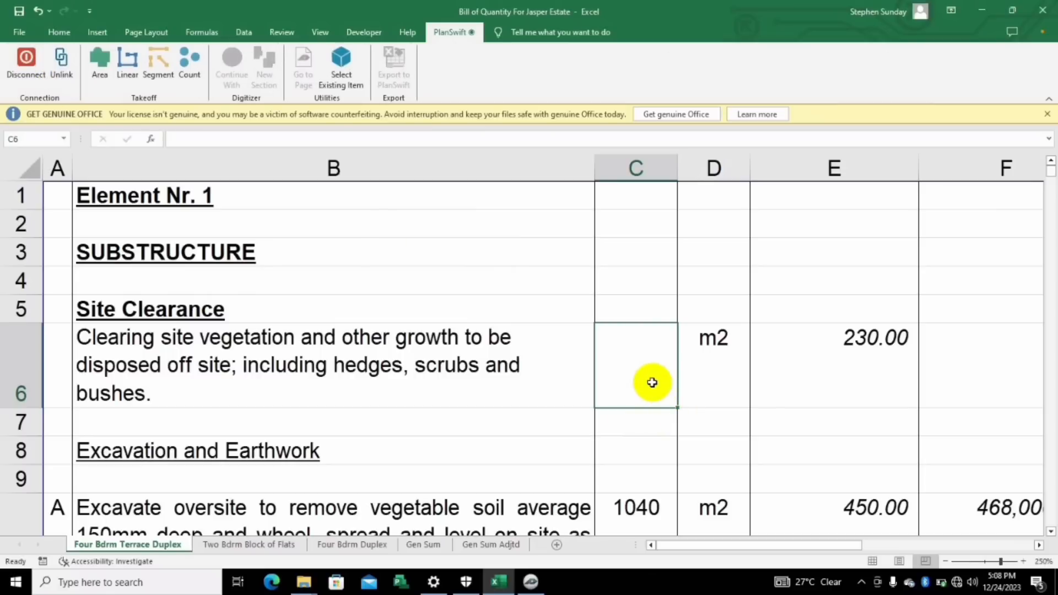
pyautogui.moveTo(255, 196)
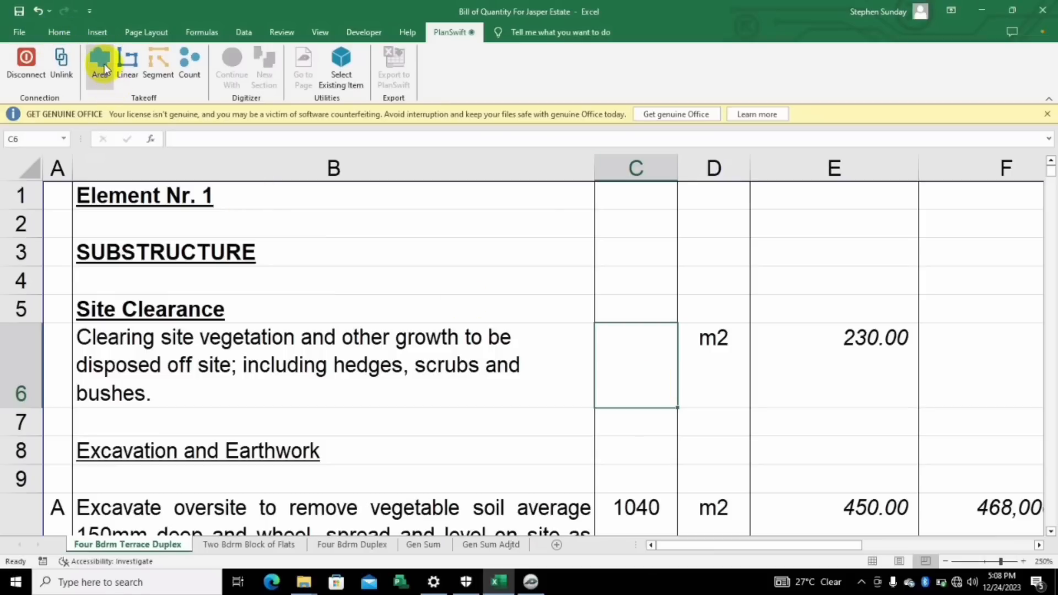
# Create a new area takeoff named 'site clearance' and switch to PlanSwift to measure it.
pyautogui.click(101, 64)
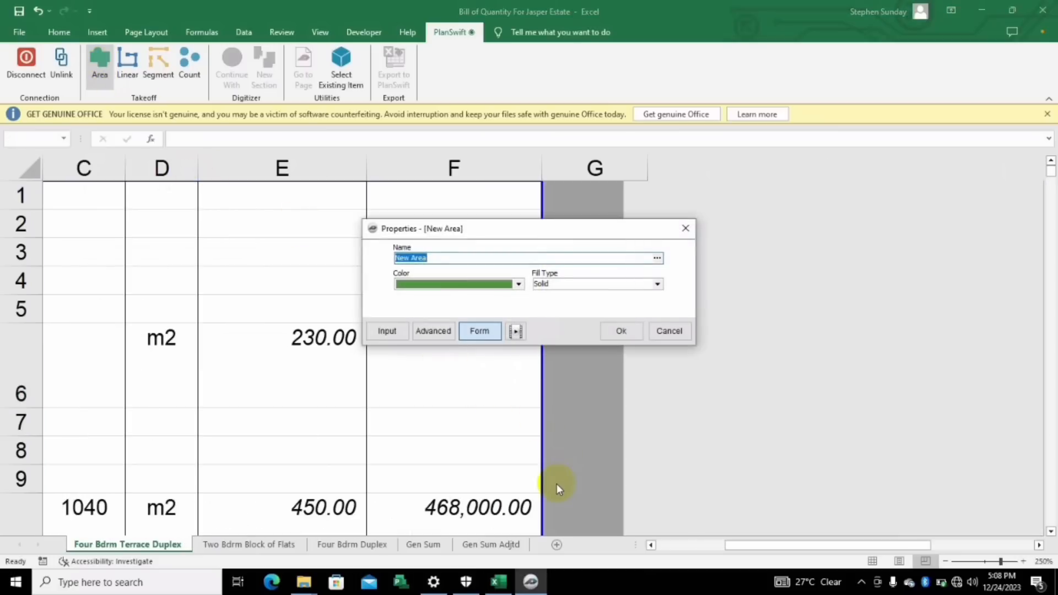
pyautogui.moveTo(462, 269)
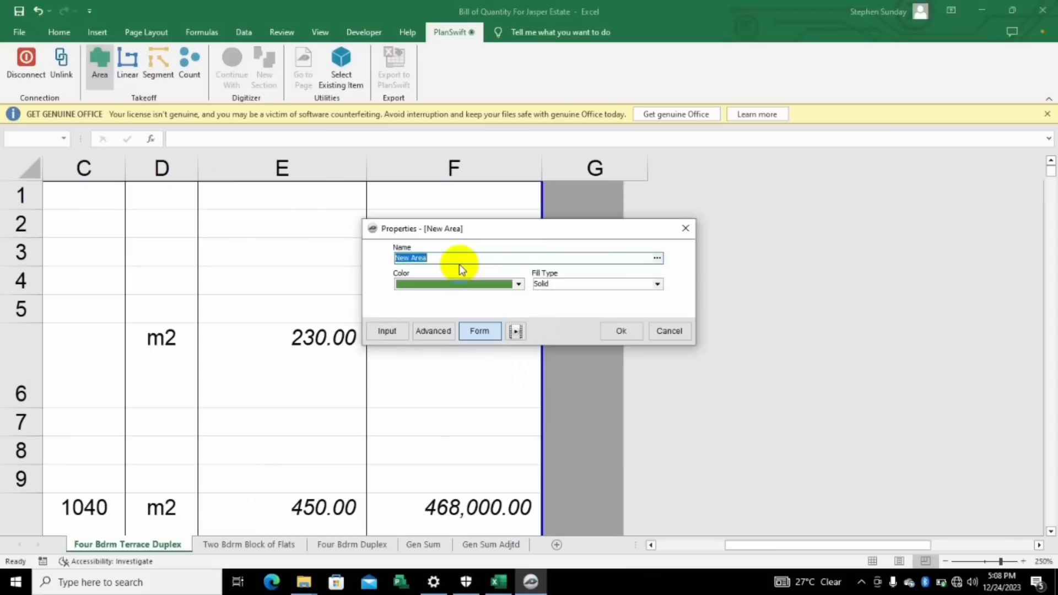
pyautogui.write('site')
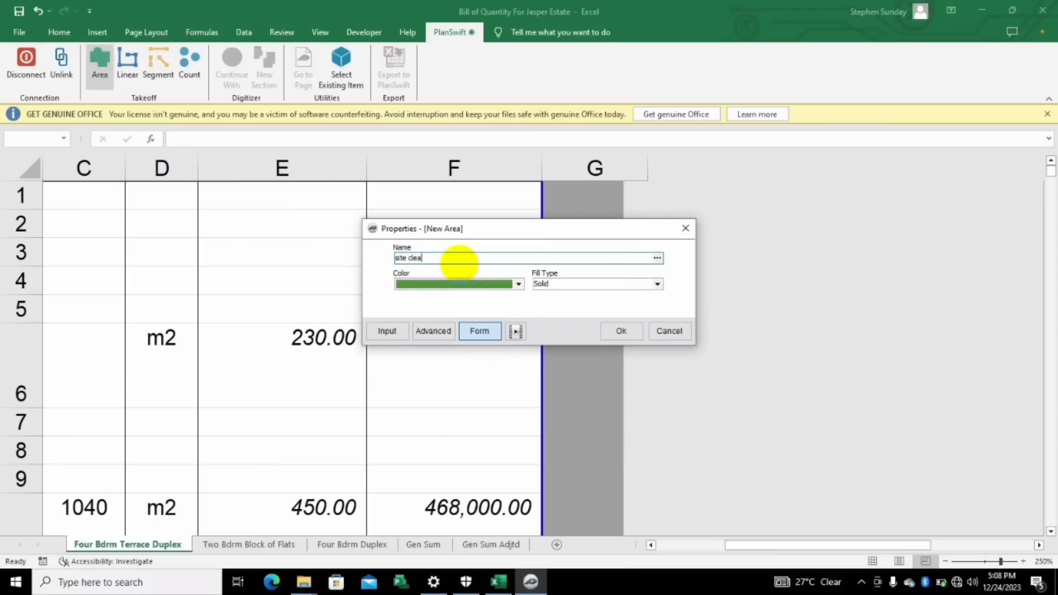
pyautogui.write('rance')
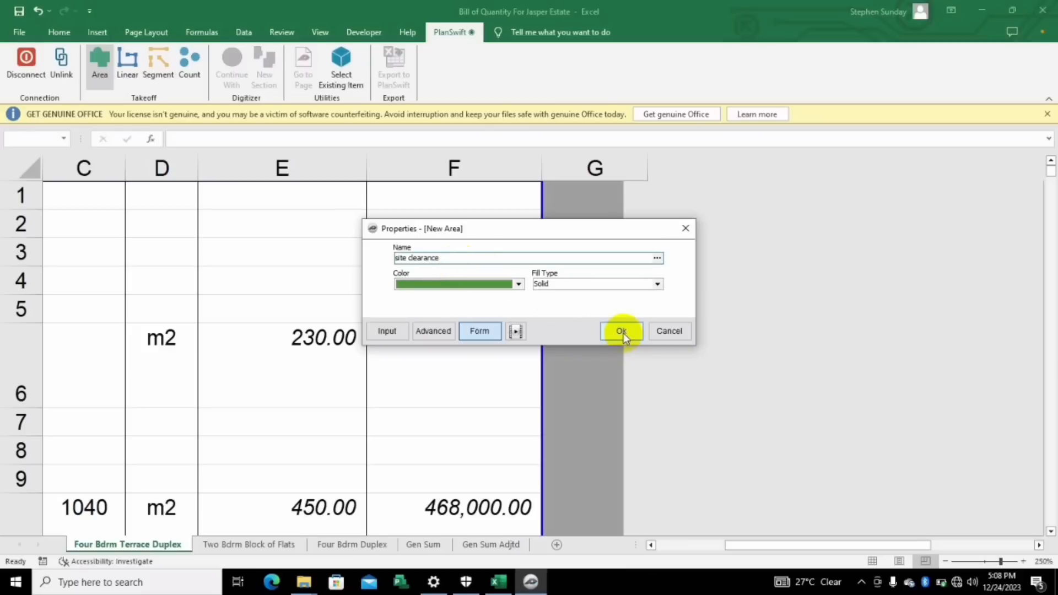
pyautogui.click(620, 331)
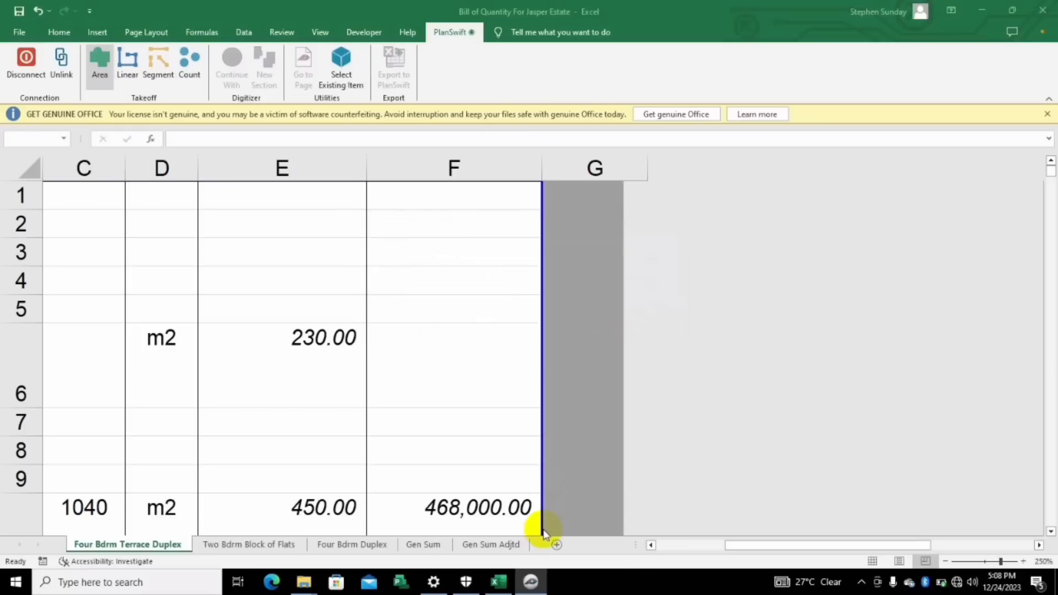
pyautogui.click(530, 582)
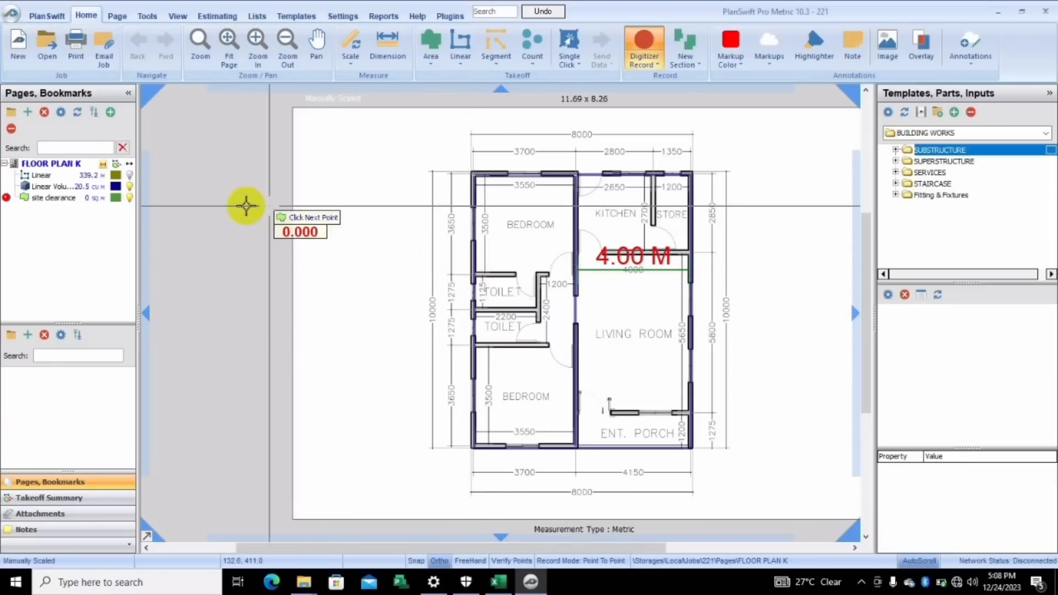
# Trace the whole floor plan as the 80.63 m2 site clearance area and return to the workbook.
pyautogui.click(53, 198)
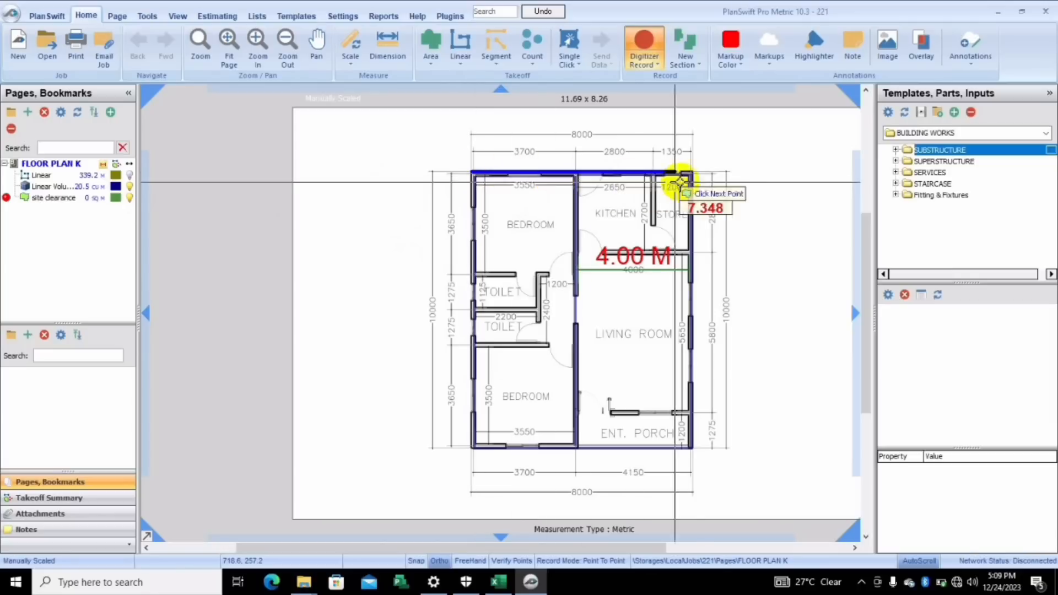
pyautogui.click(674, 182)
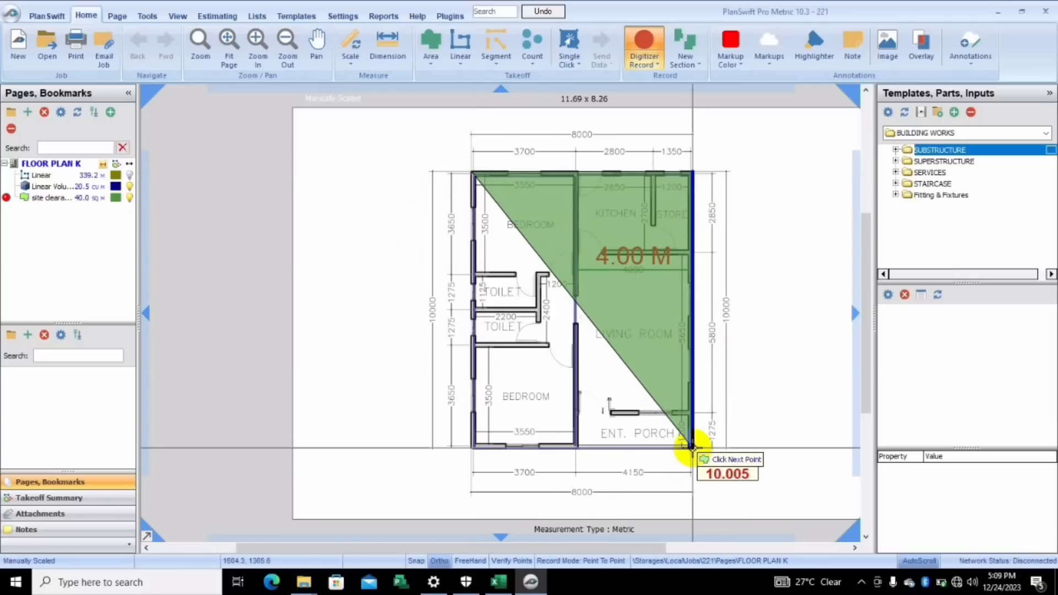
pyautogui.click(473, 459)
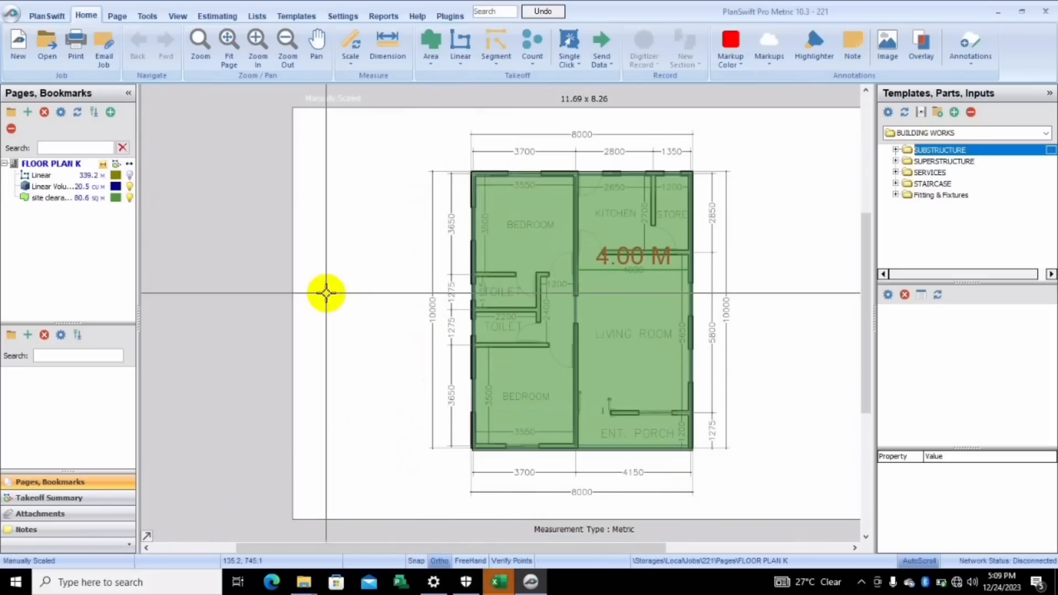
pyautogui.click(50, 198)
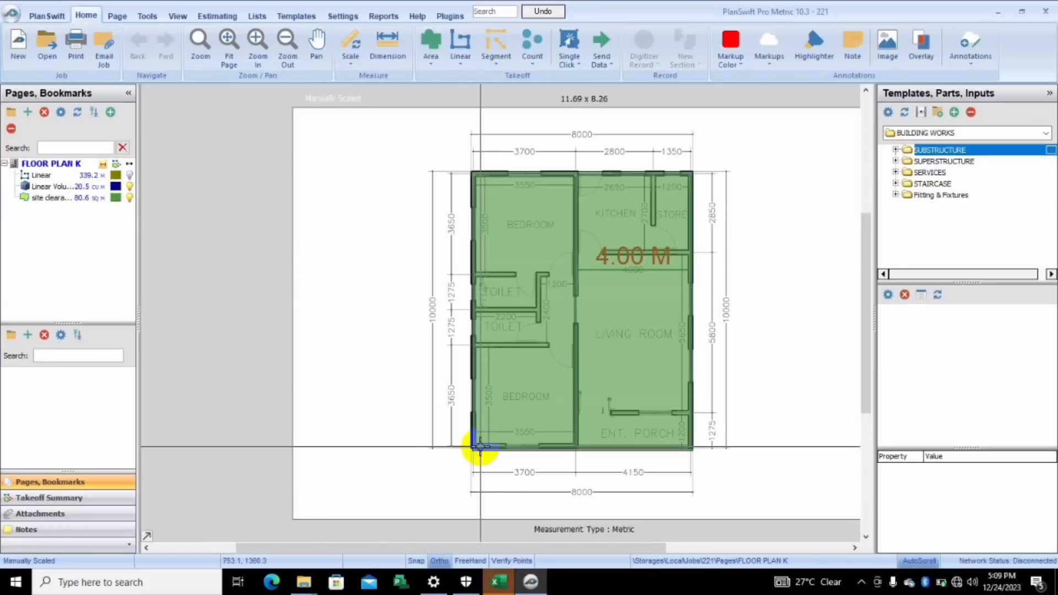
pyautogui.click(498, 582)
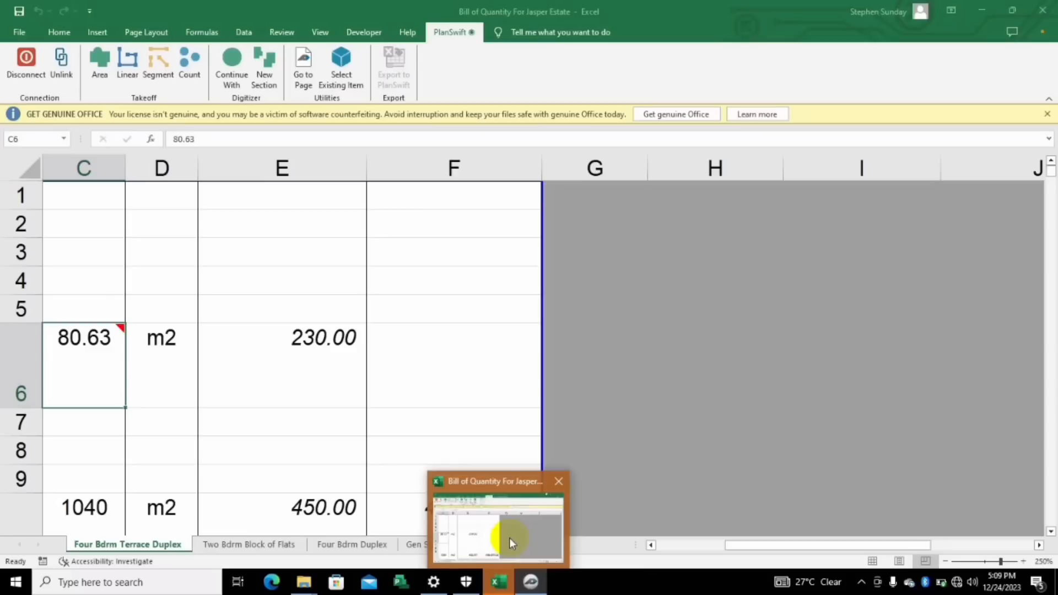
pyautogui.moveTo(91, 351)
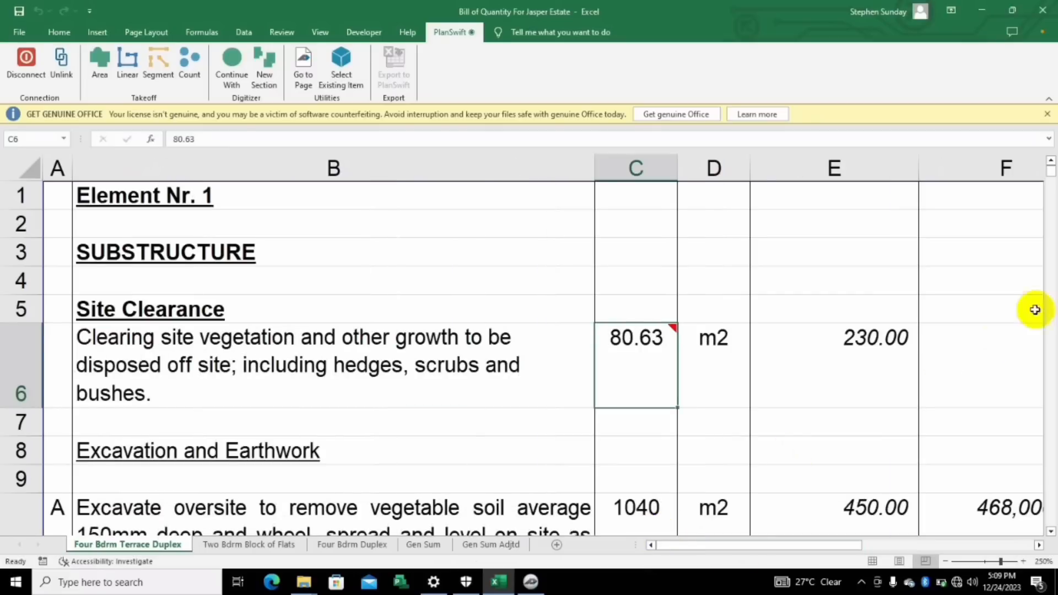
# Scroll the Four Bdrm Terrace Duplex sheet down to row 414, the 230mm wall item.
pyautogui.scroll(-3)
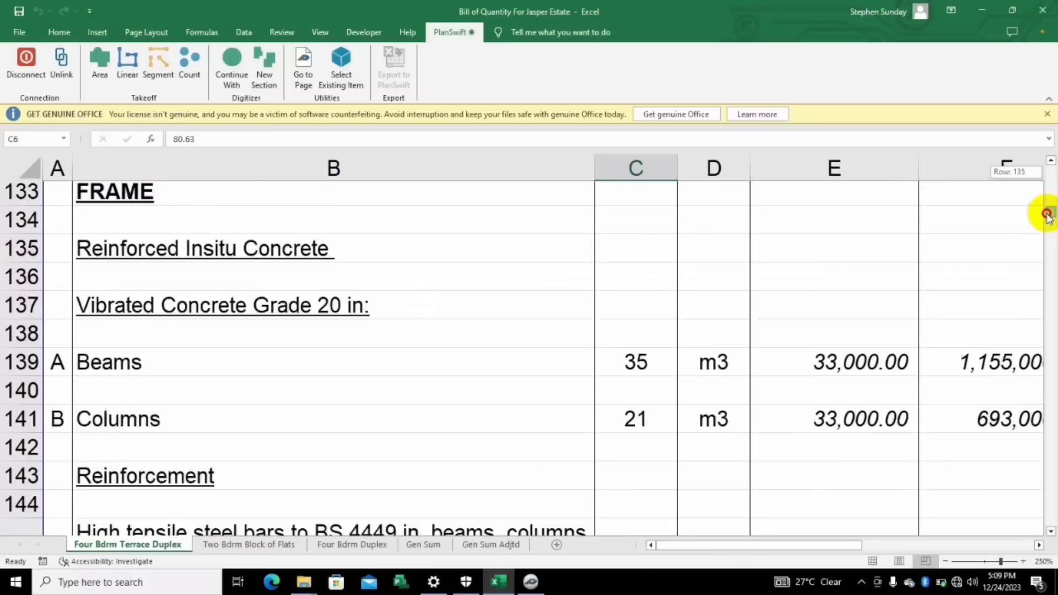
pyautogui.scroll(-3)
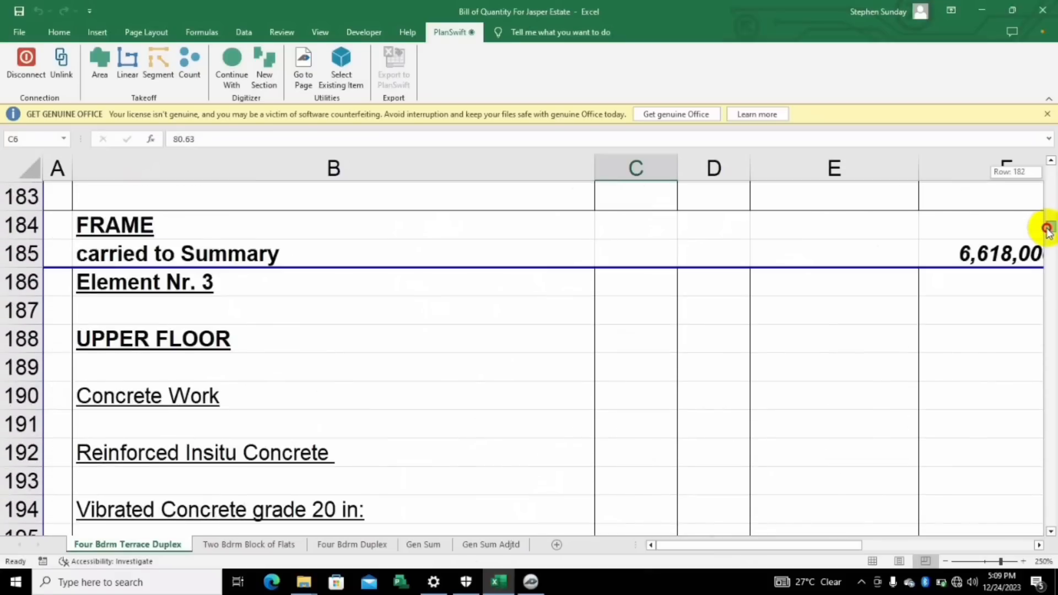
pyautogui.scroll(-3)
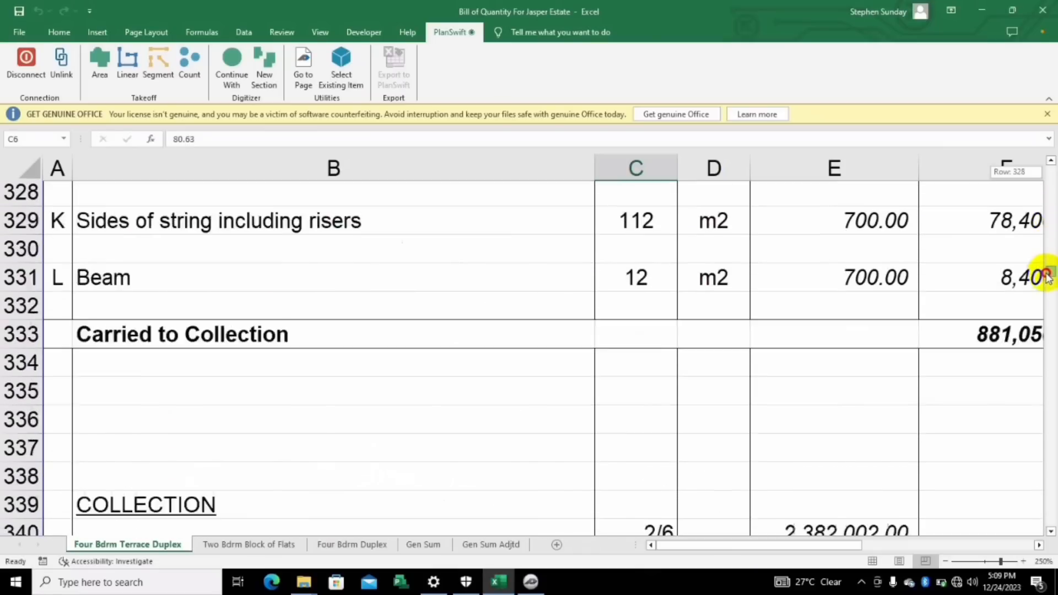
pyautogui.scroll(-3)
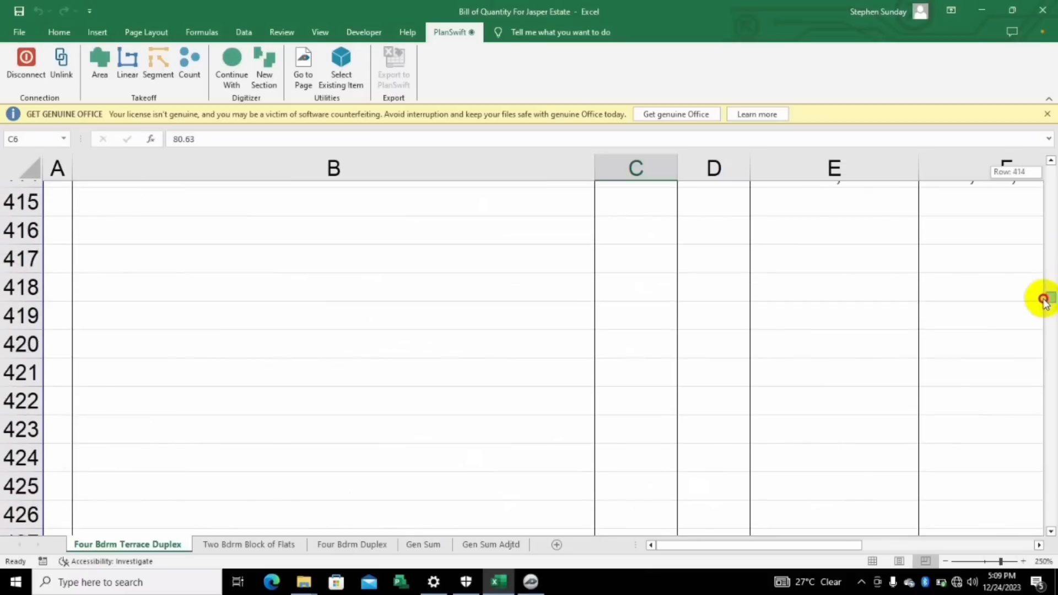
pyautogui.scroll(3)
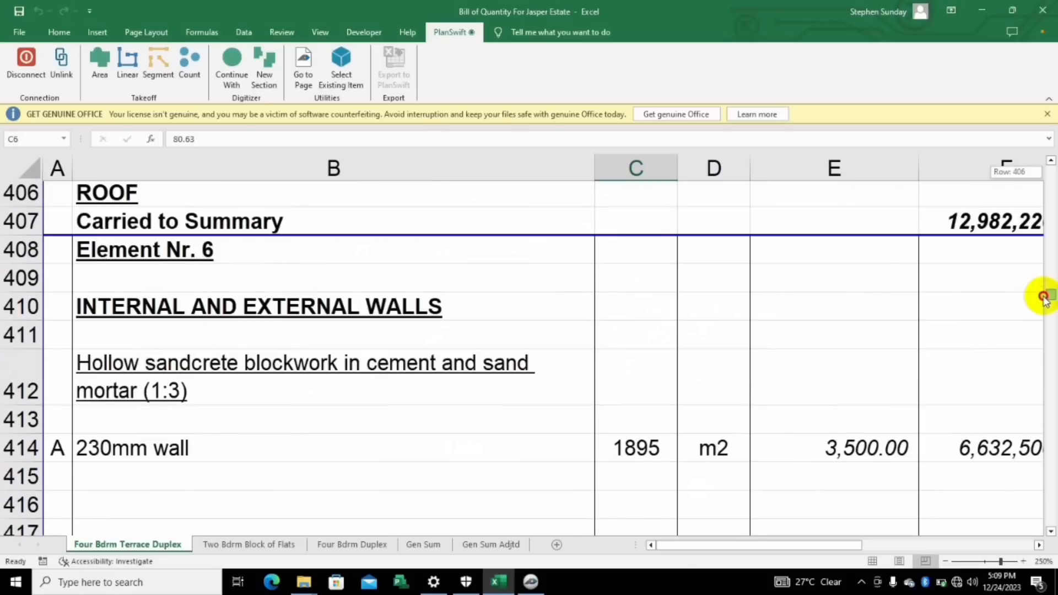
pyautogui.scroll(-3)
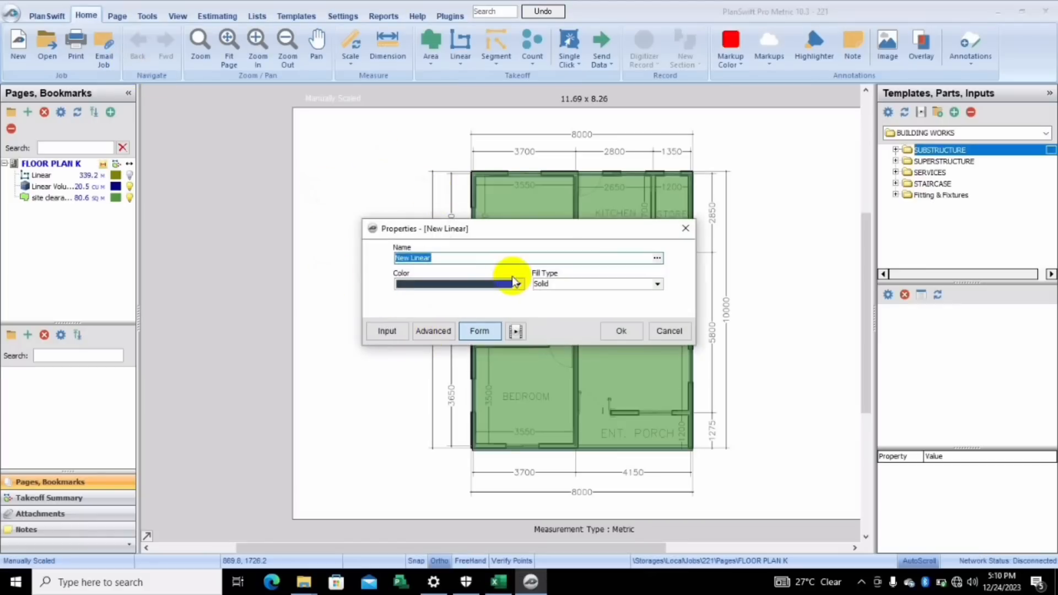
# Name the linear takeoff 'walls' and trace the outer wall corners on the floor plan.
pyautogui.write('walls')
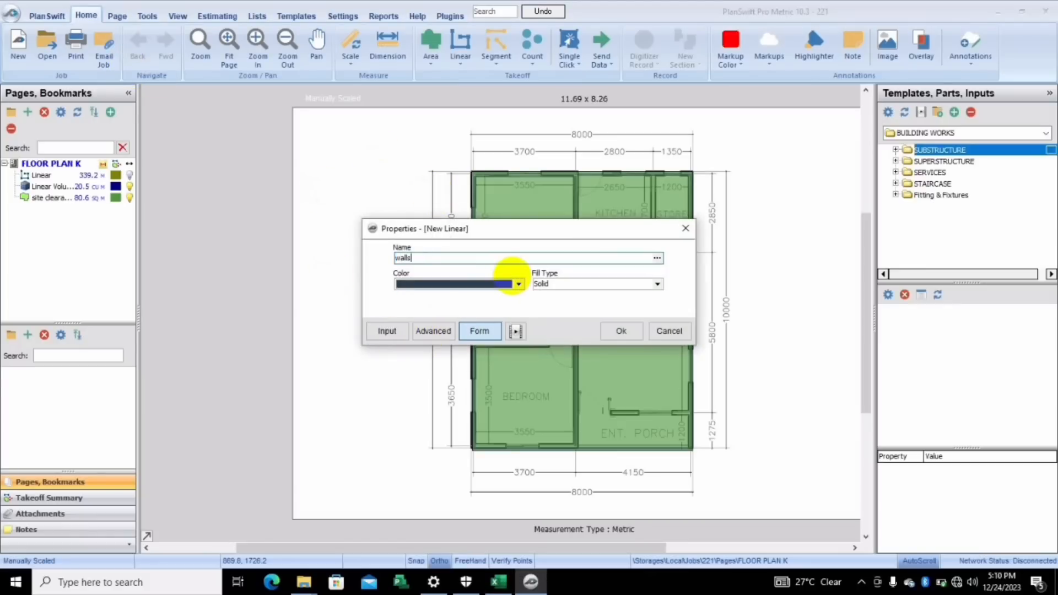
pyautogui.click(620, 330)
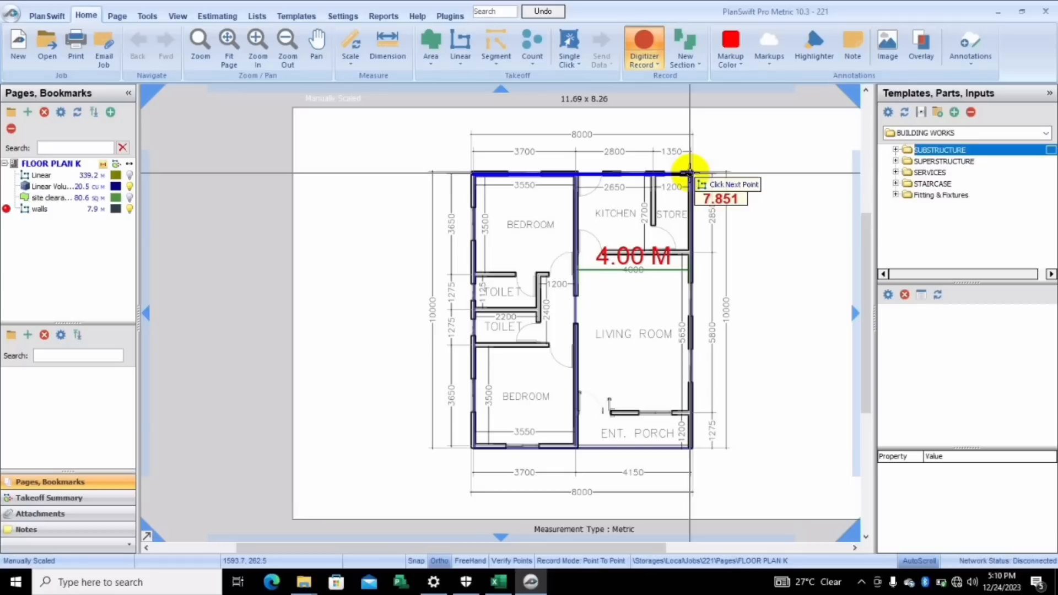
pyautogui.click(691, 178)
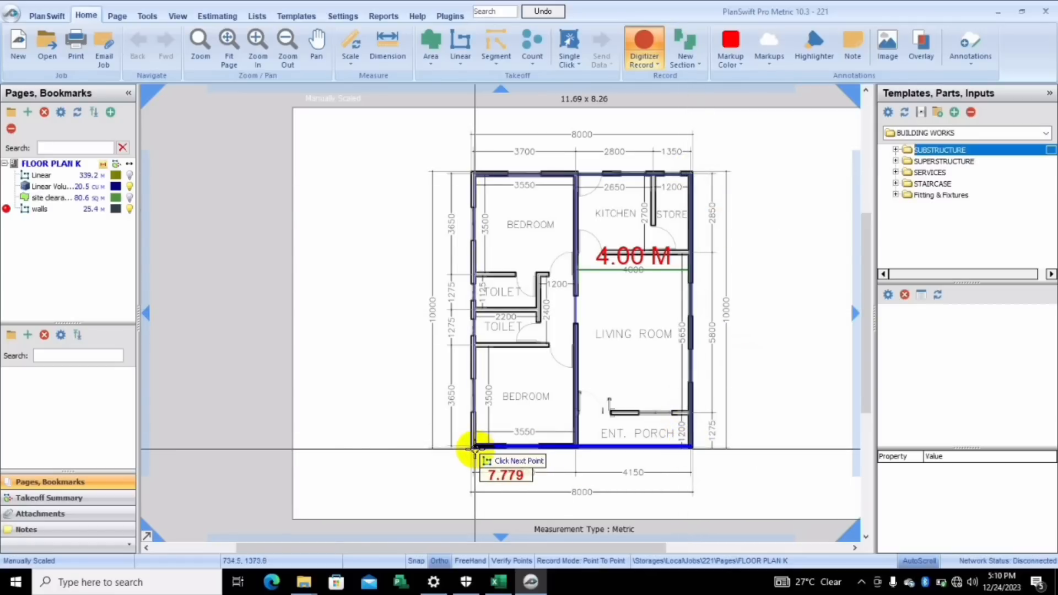
pyautogui.click(473, 448)
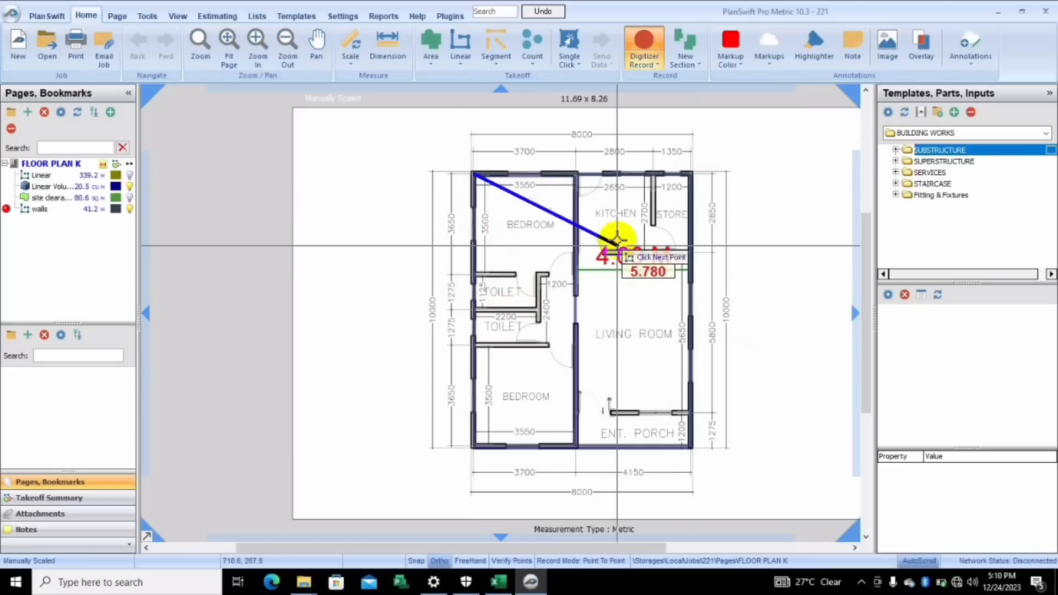
# Trace the interior wall and select the walls takeoff totalling 45.0 m.
pyautogui.click(617, 277)
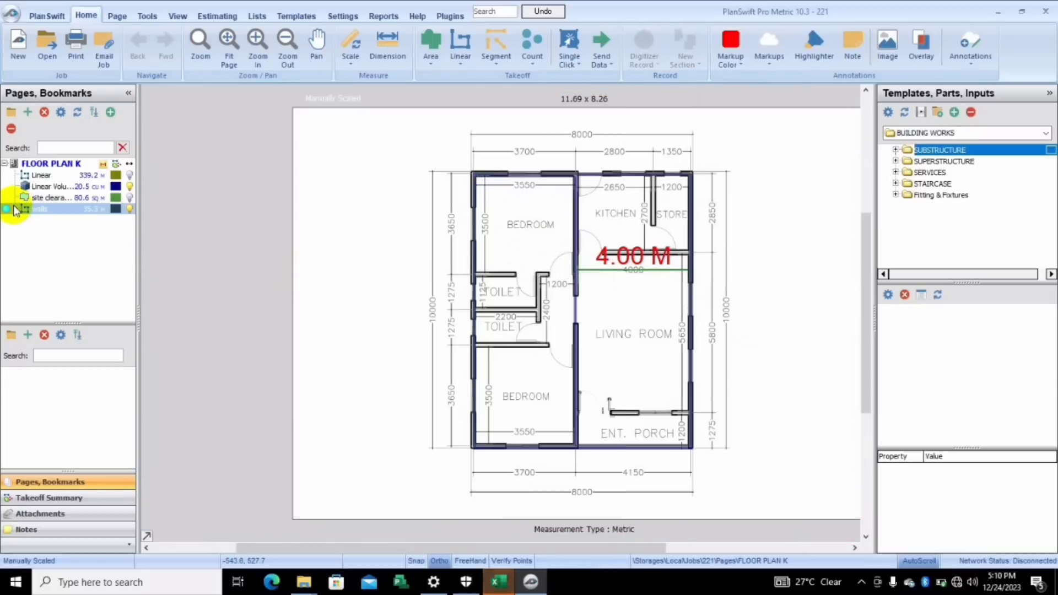
pyautogui.click(643, 44)
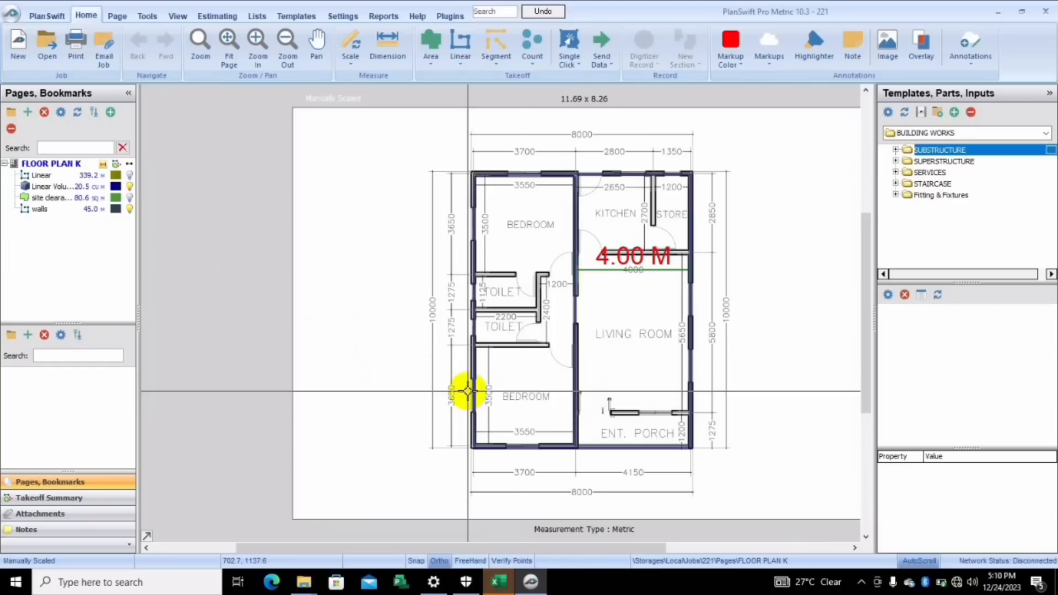
pyautogui.moveTo(605, 232)
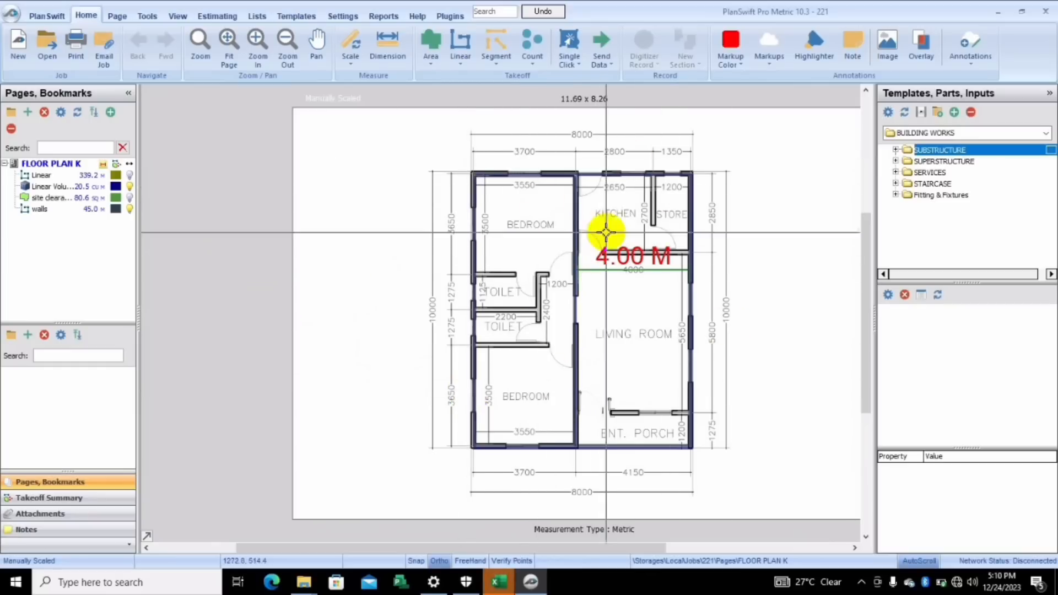
pyautogui.moveTo(737, 299)
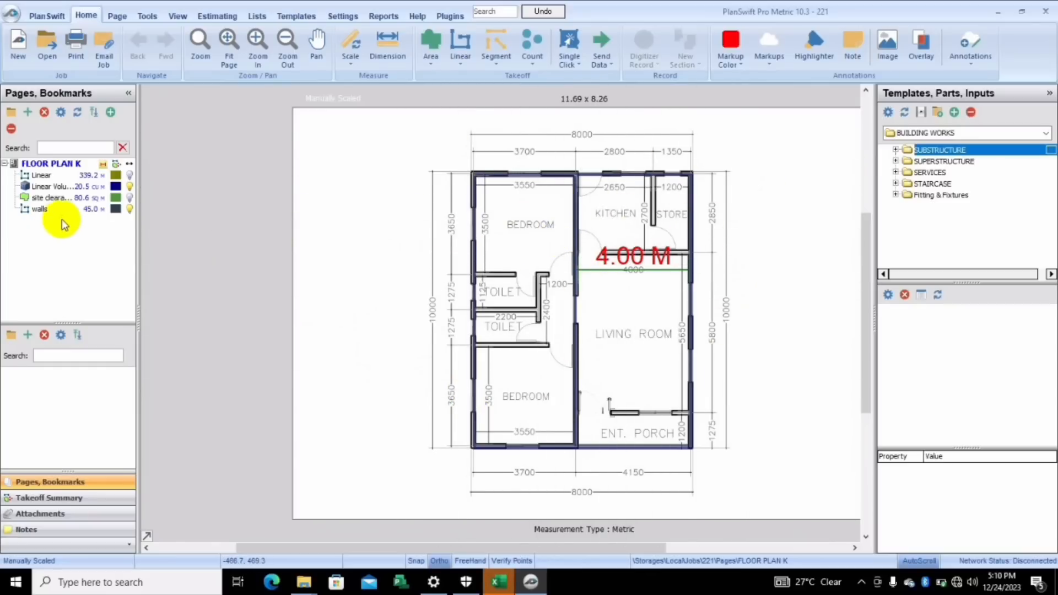
pyautogui.click(40, 208)
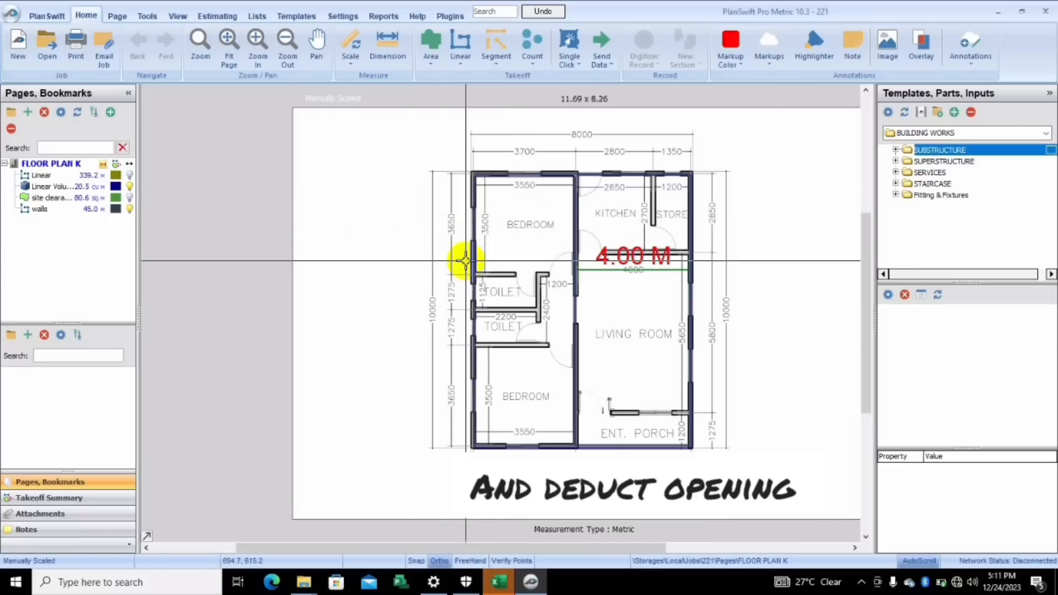
pyautogui.moveTo(457, 202)
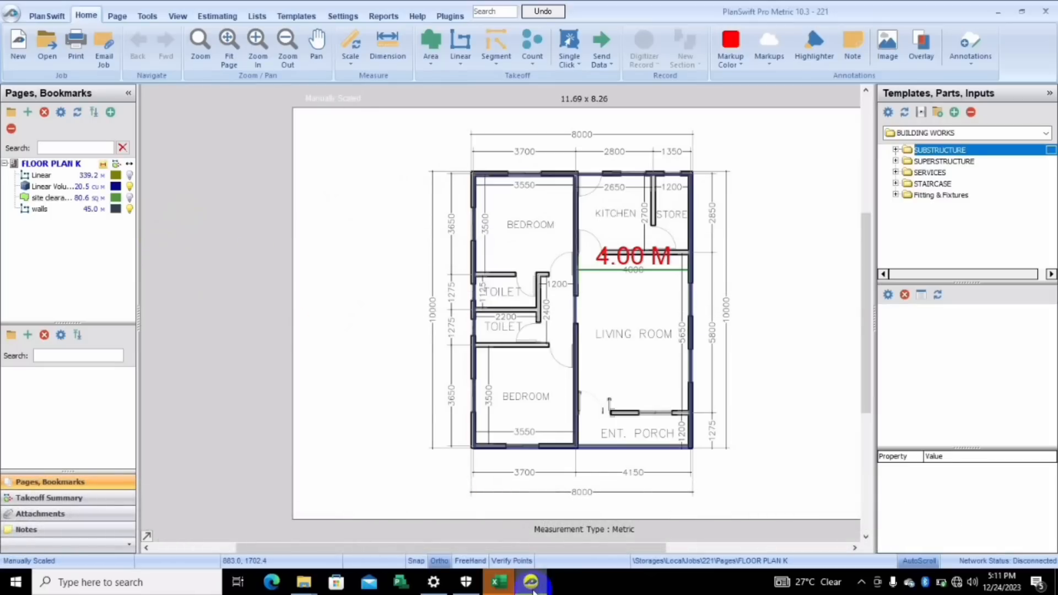
# Return to the workbook where C414 shows 44.98 linked to the walls takeoff quantity.
pyautogui.click(498, 582)
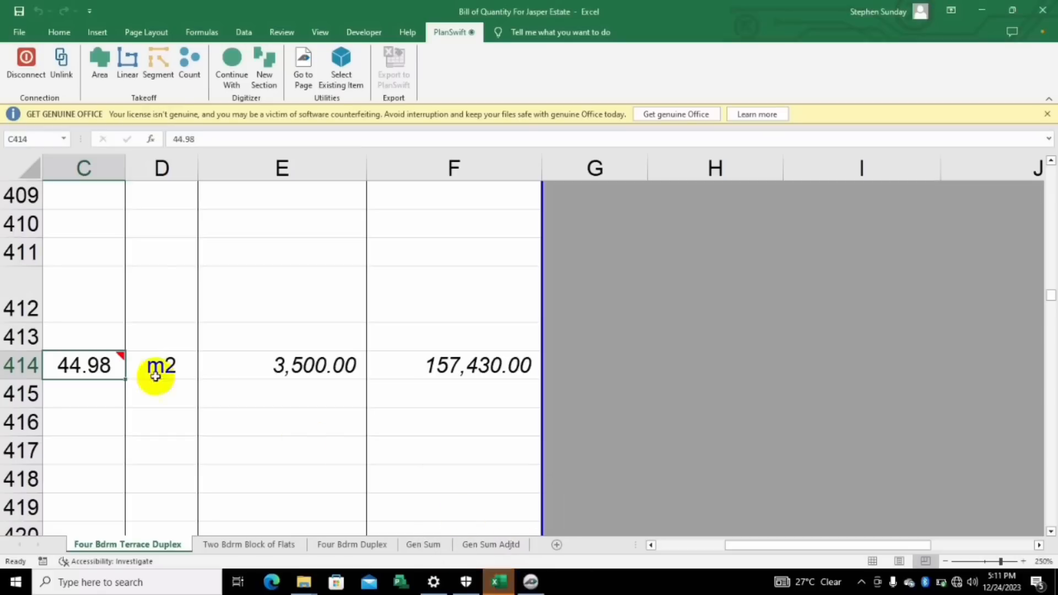
pyautogui.moveTo(84, 365)
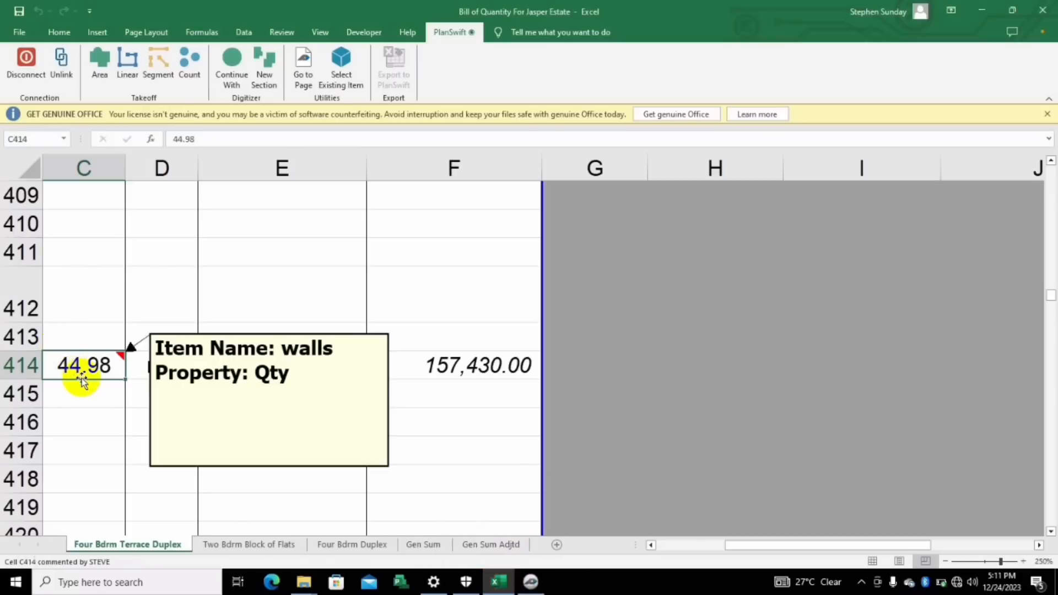
pyautogui.moveTo(92, 381)
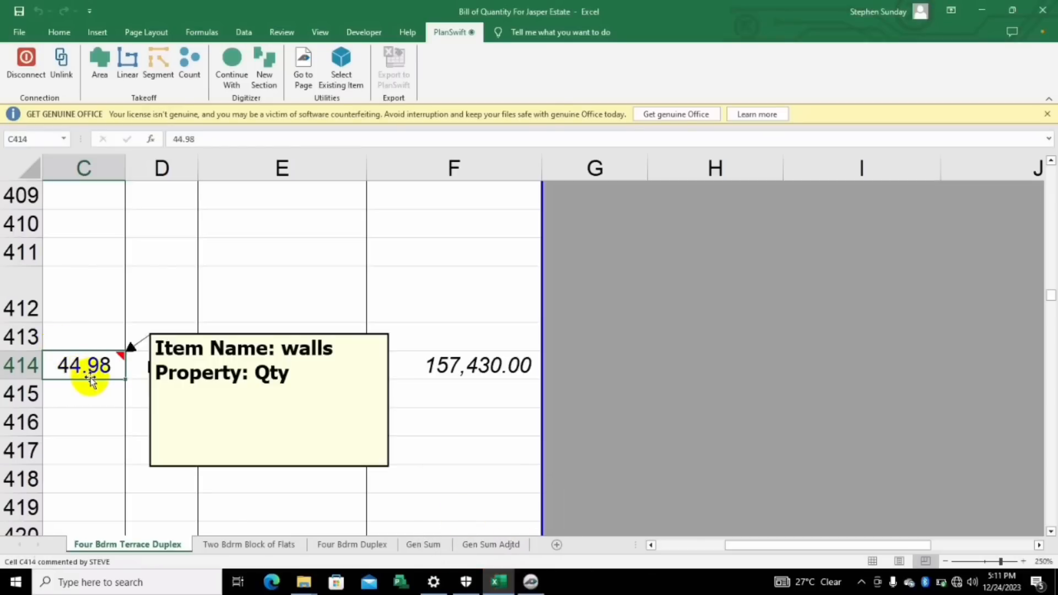